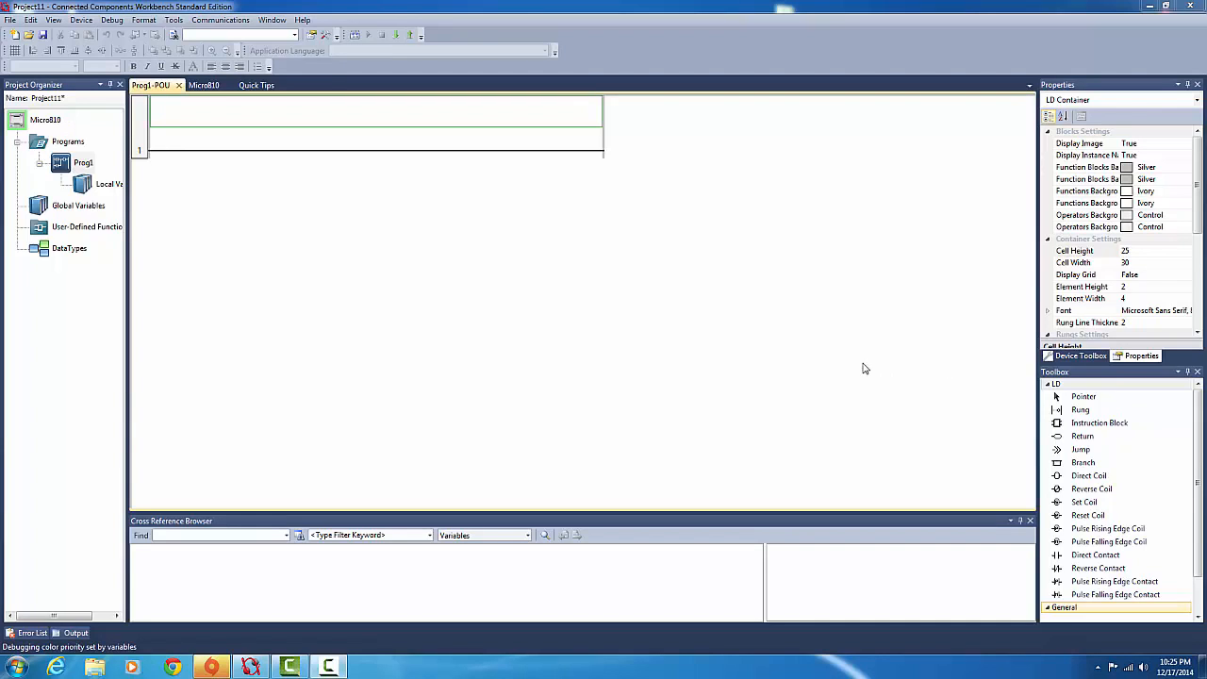
mouse_move(605, 368)
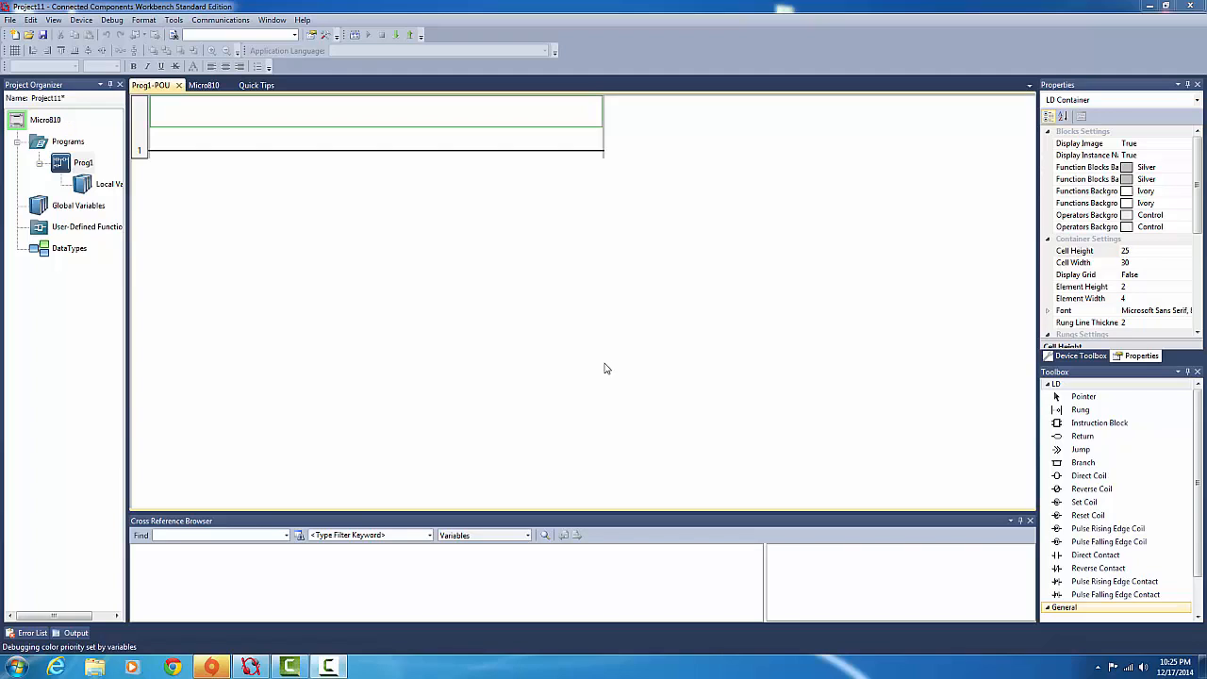
mouse_move(732, 366)
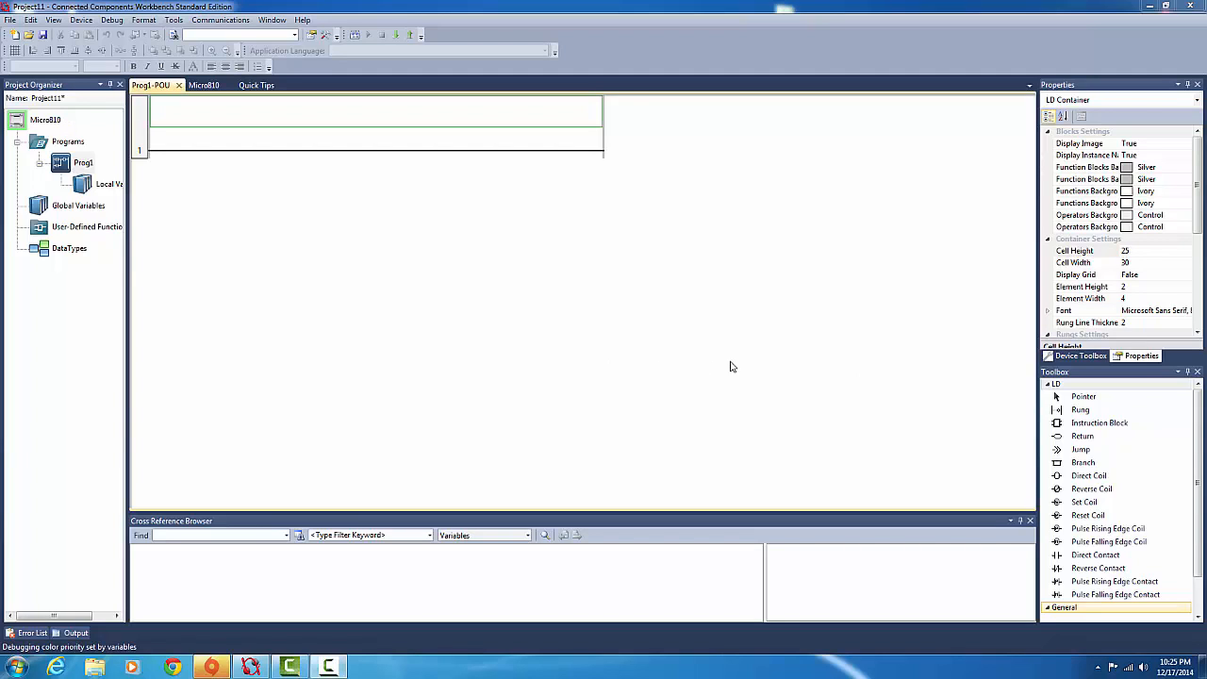
mouse_move(755, 368)
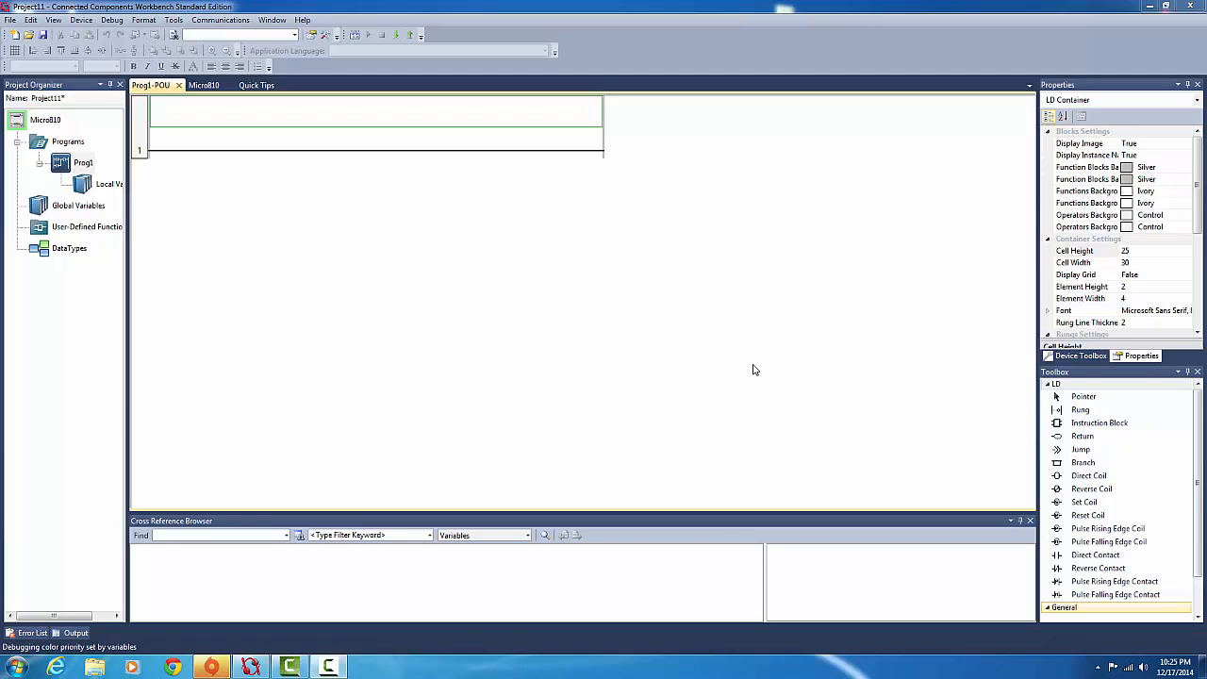
mouse_move(829, 390)
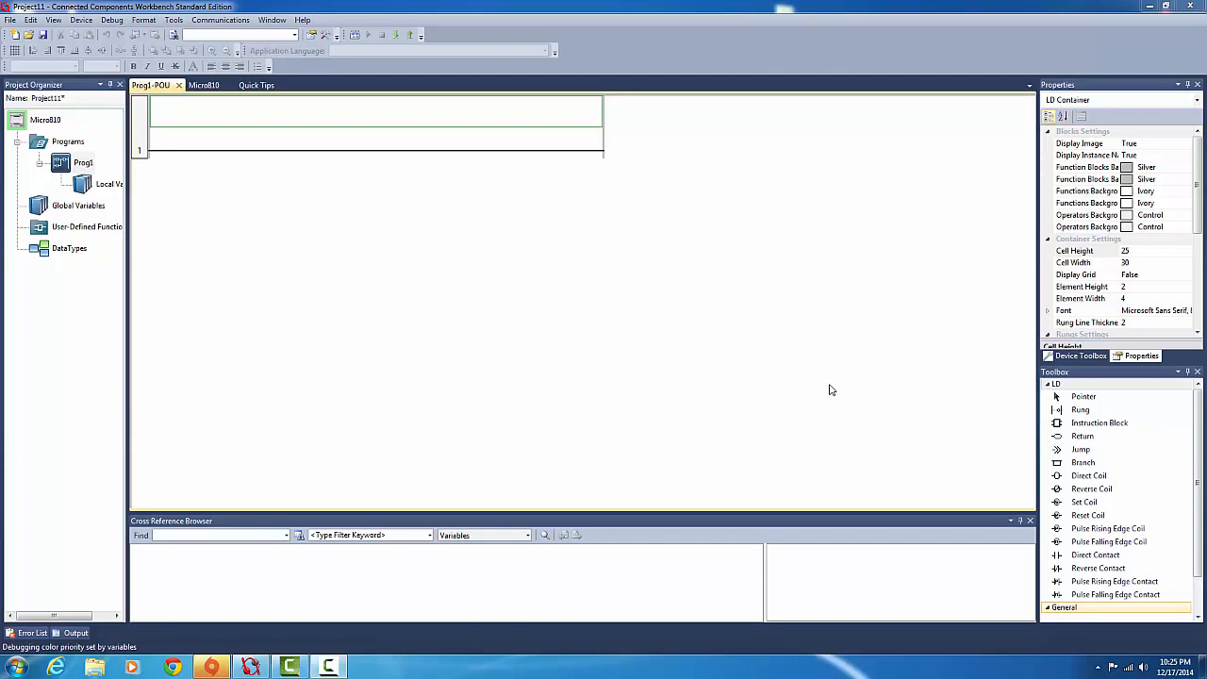
mouse_move(802, 305)
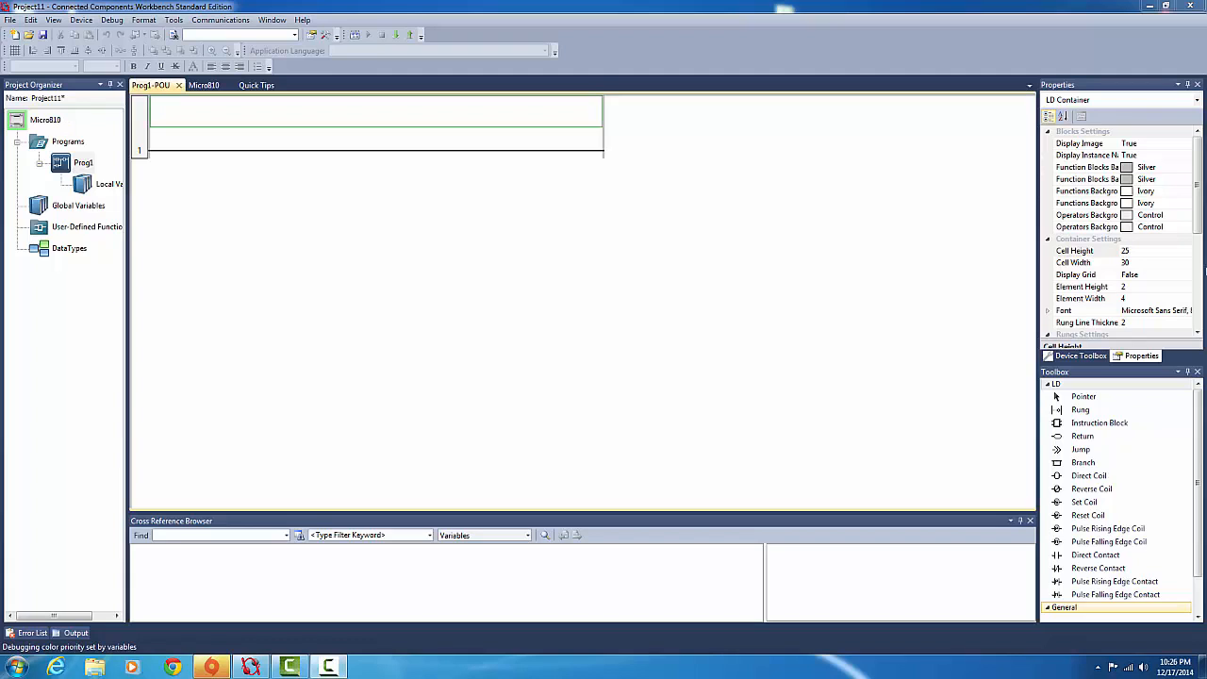
mouse_move(230, 196)
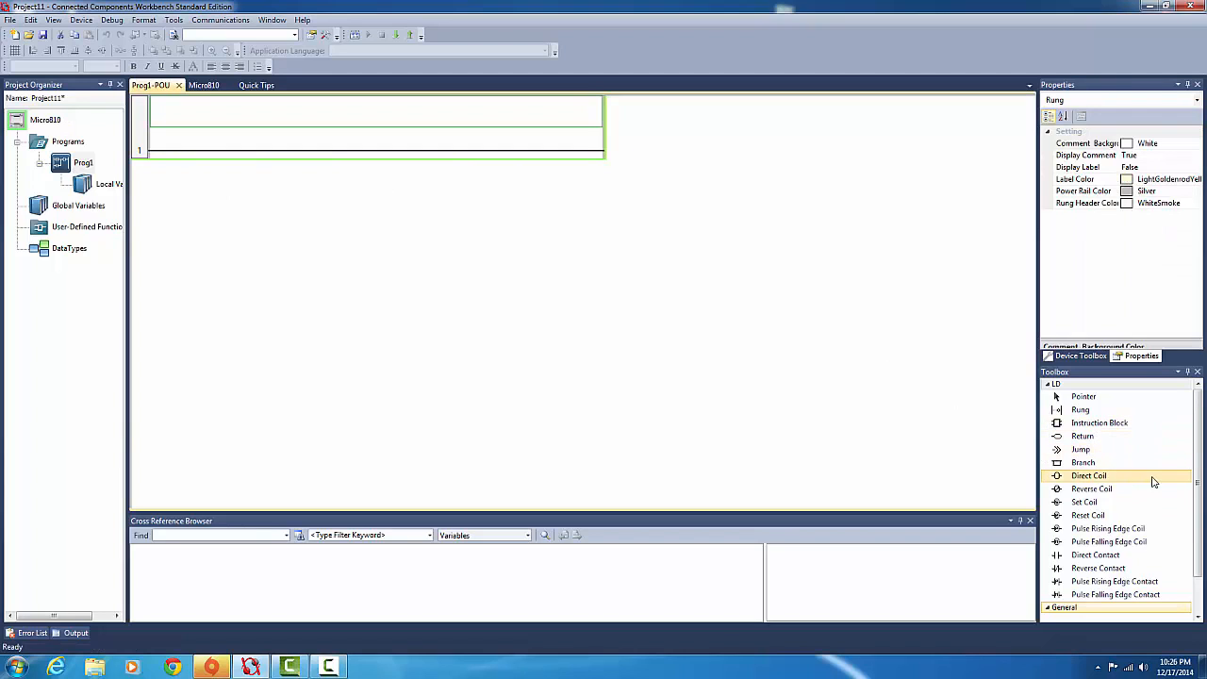
mouse_move(594, 453)
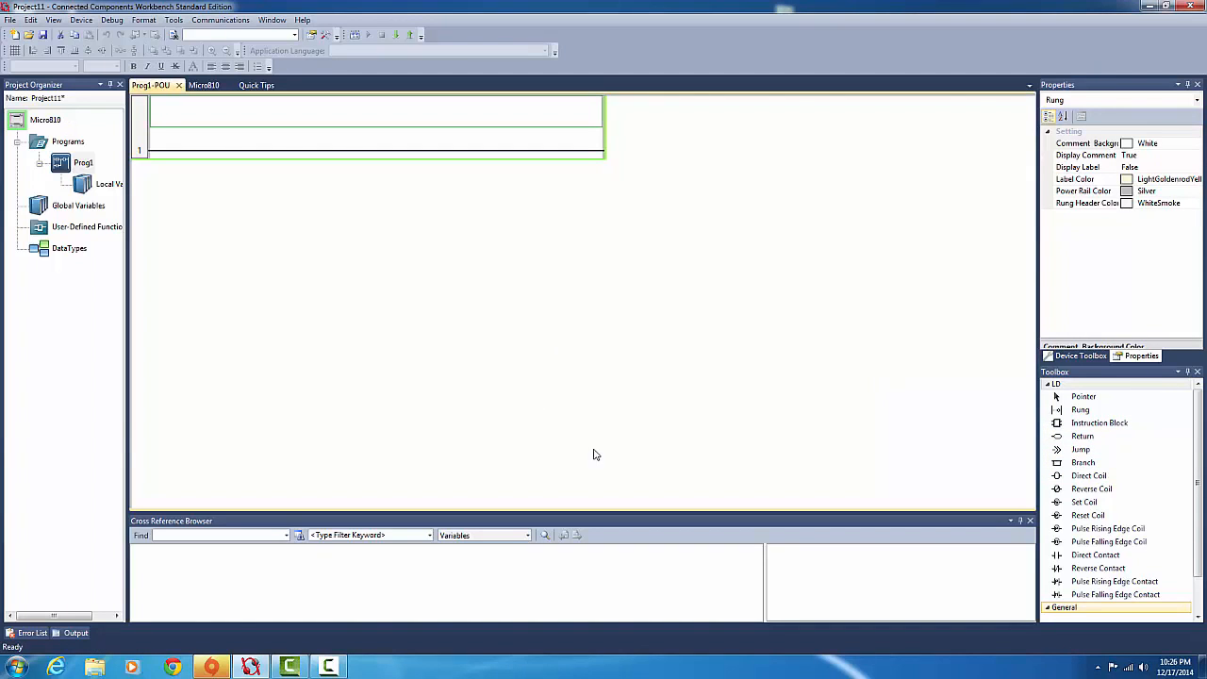
mouse_move(438, 176)
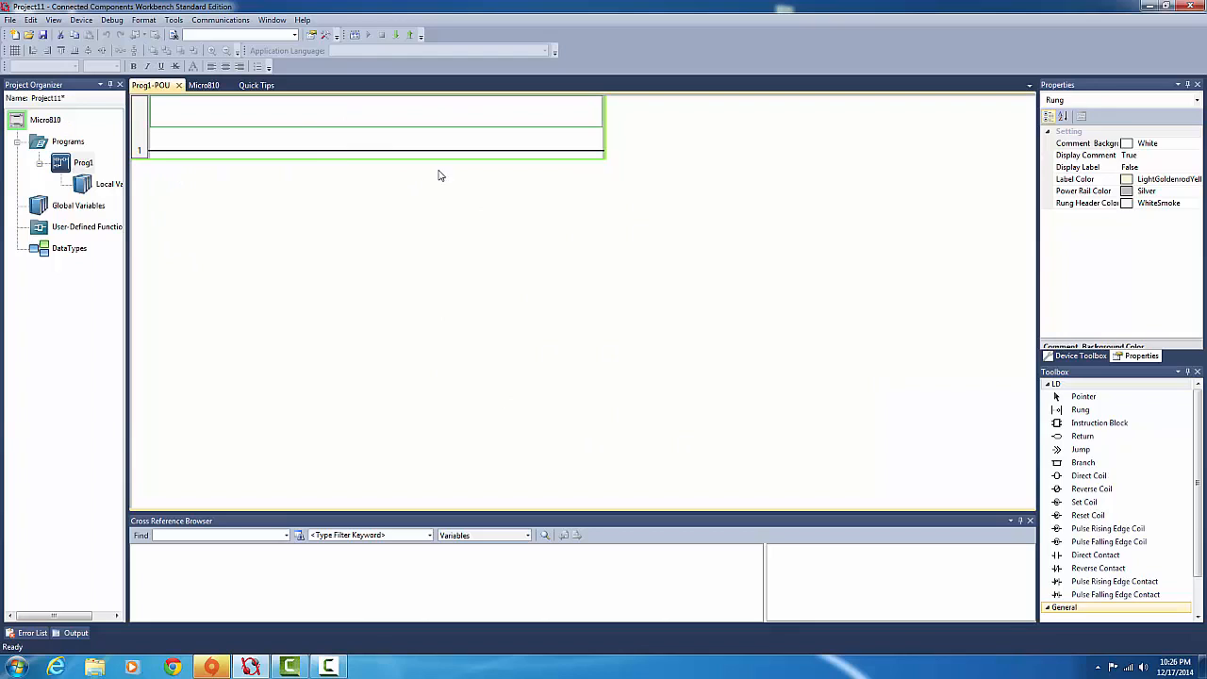
mouse_move(471, 204)
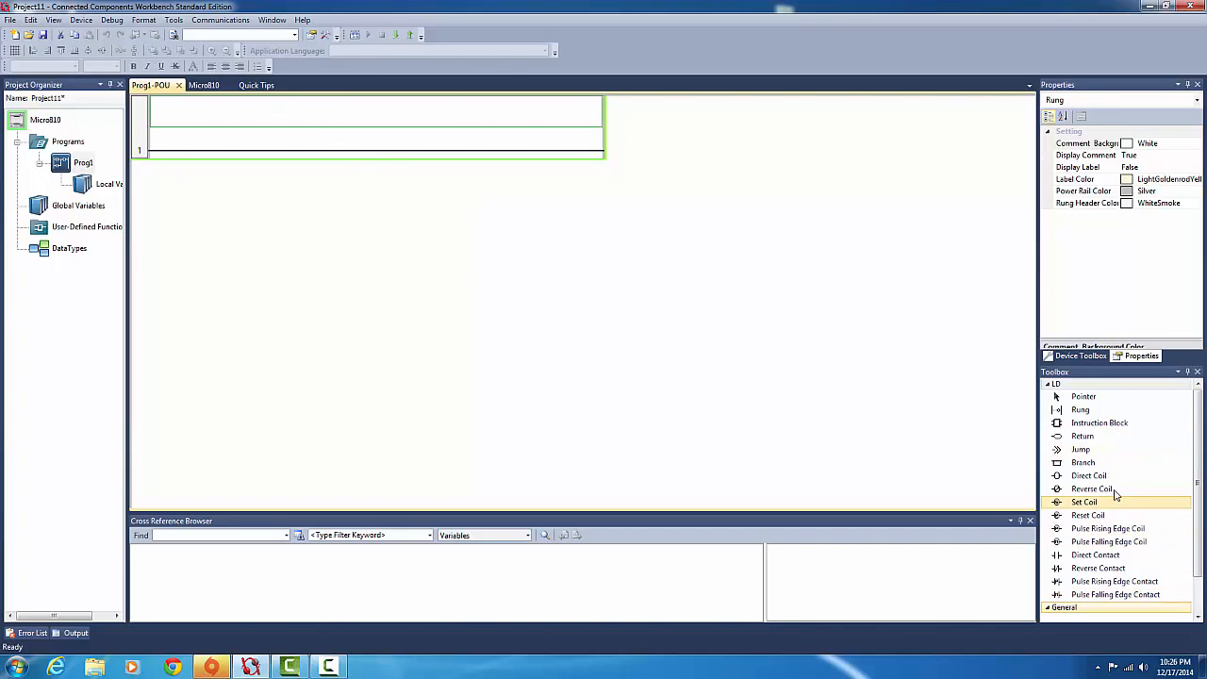
mouse_move(1094, 555)
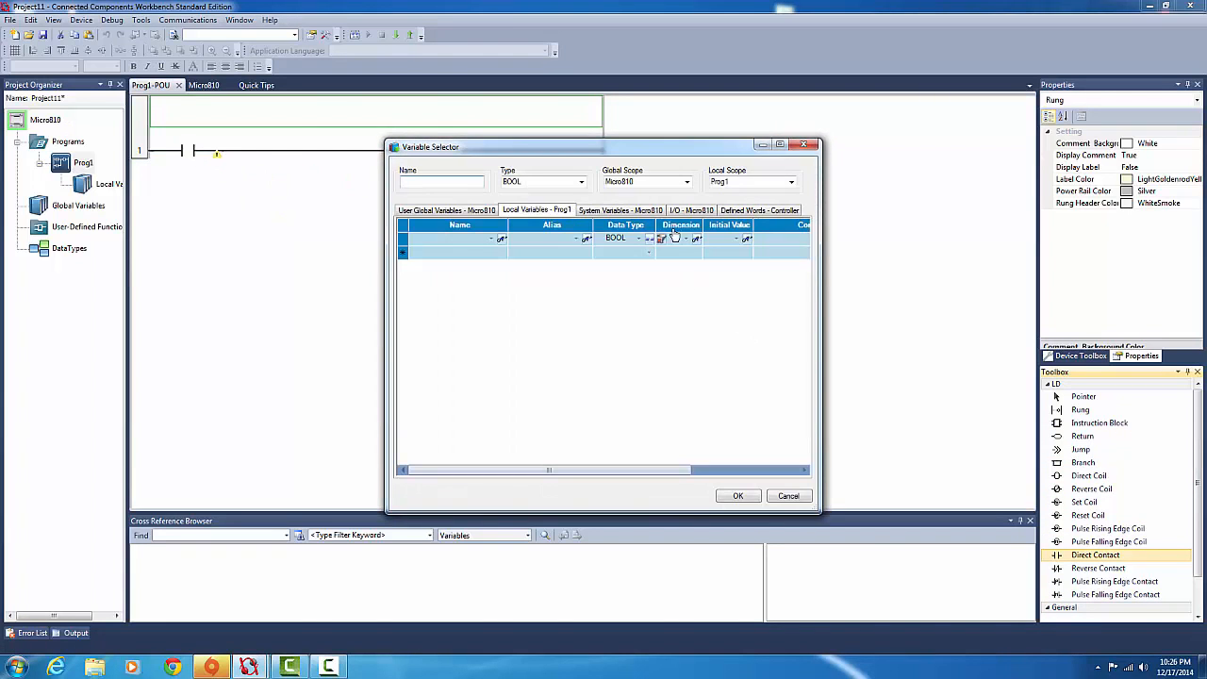
Assign embedded input _IO_EM_DI_00 from the Micro810 I/O list to the direct contact.
left_click(689, 211)
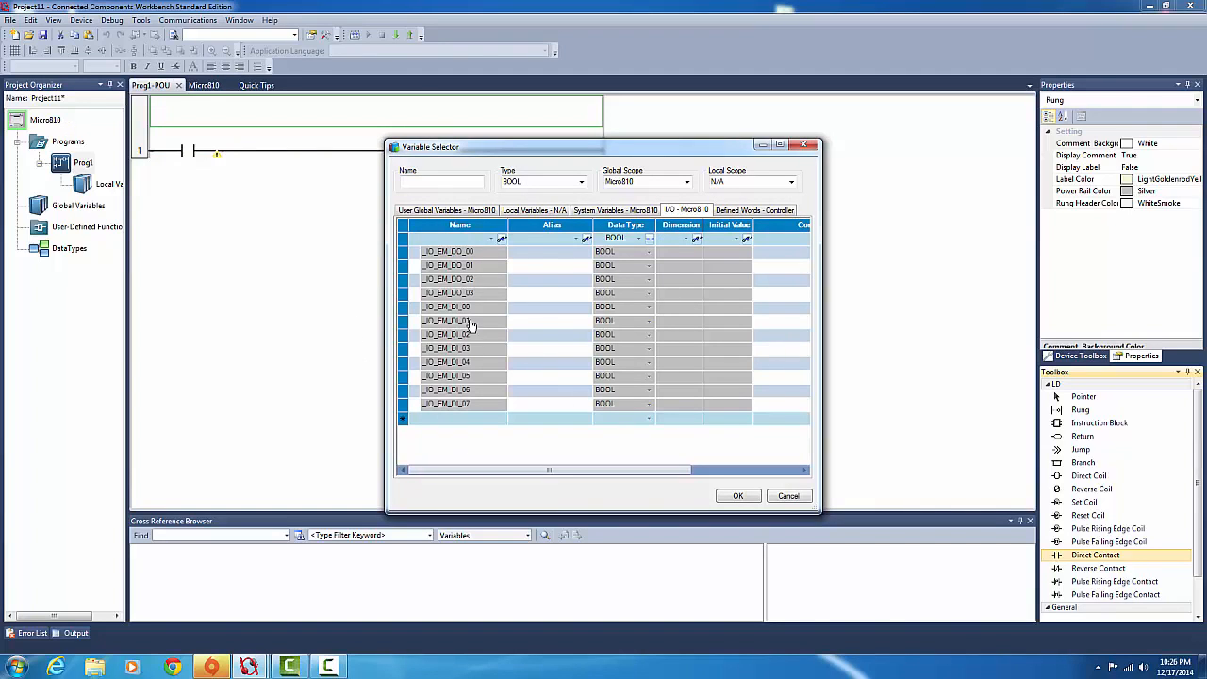
mouse_move(468, 313)
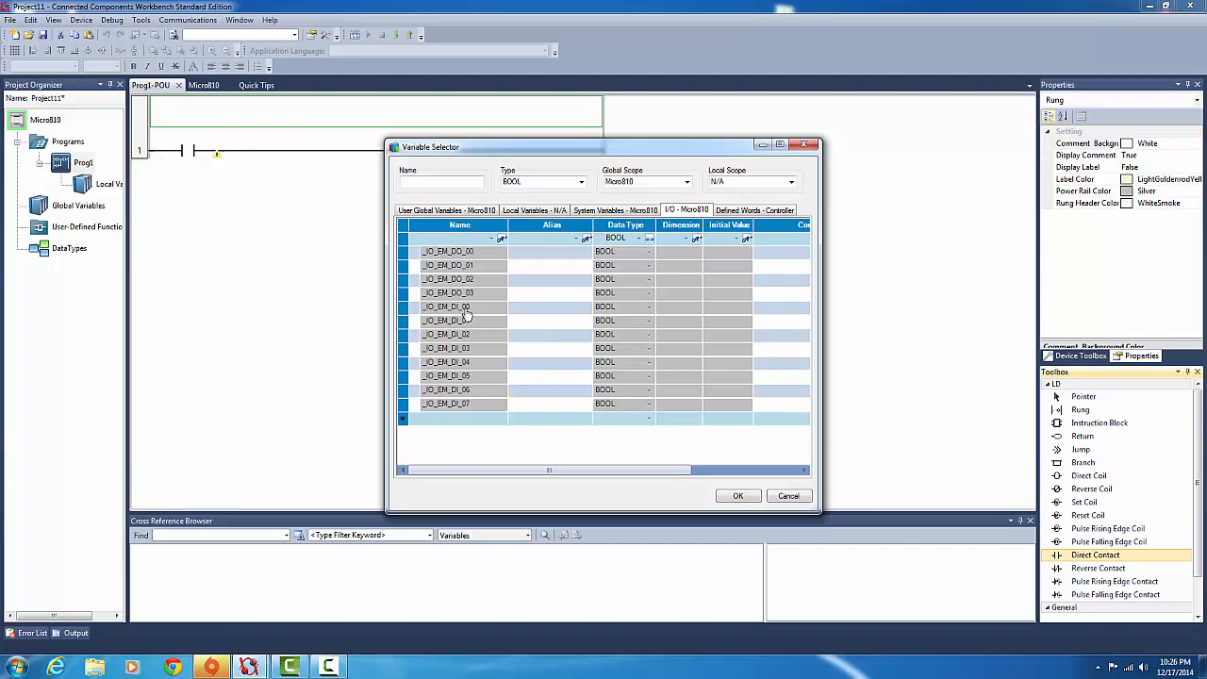
left_click(738, 494)
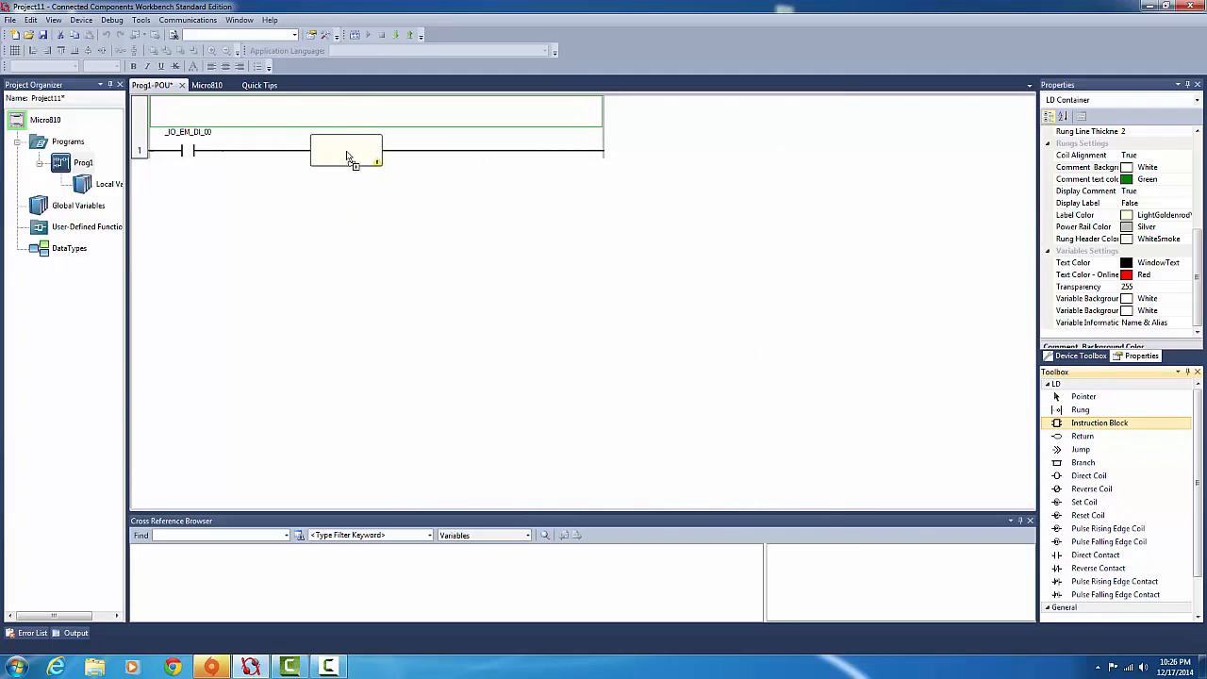
Turn the instruction block into a CTU up-counter (CTU_1) by searching 'ctu' in the block list.
double_click(347, 151)
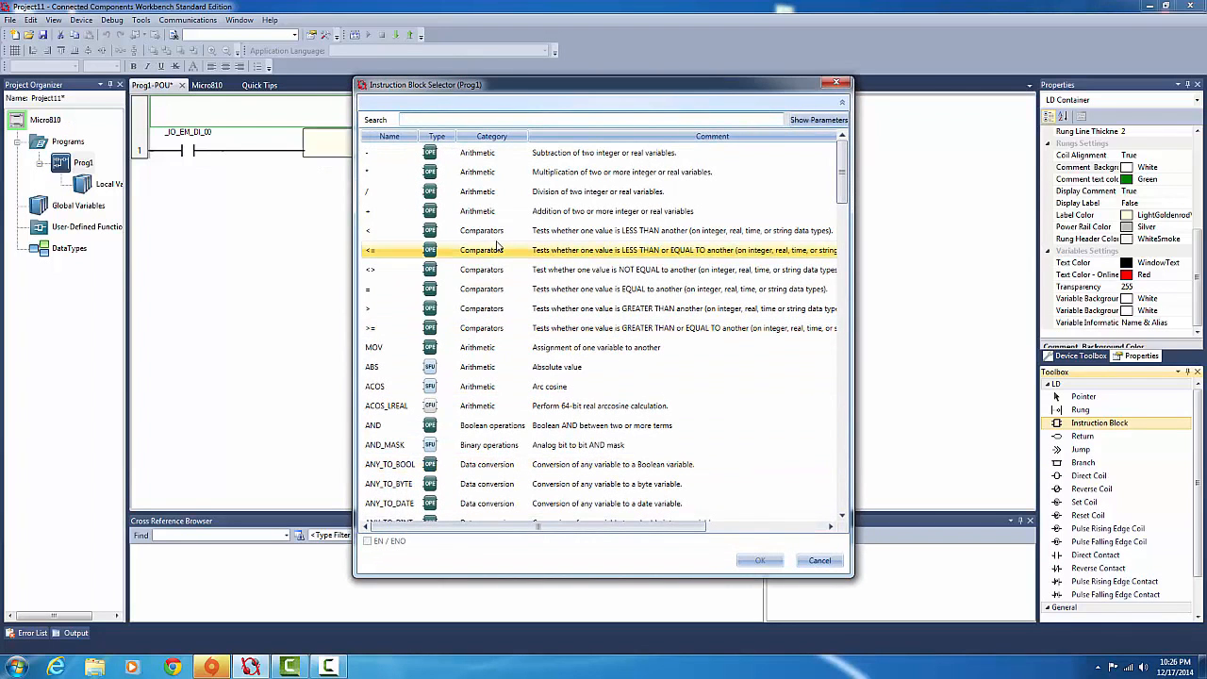
left_click(475, 153)
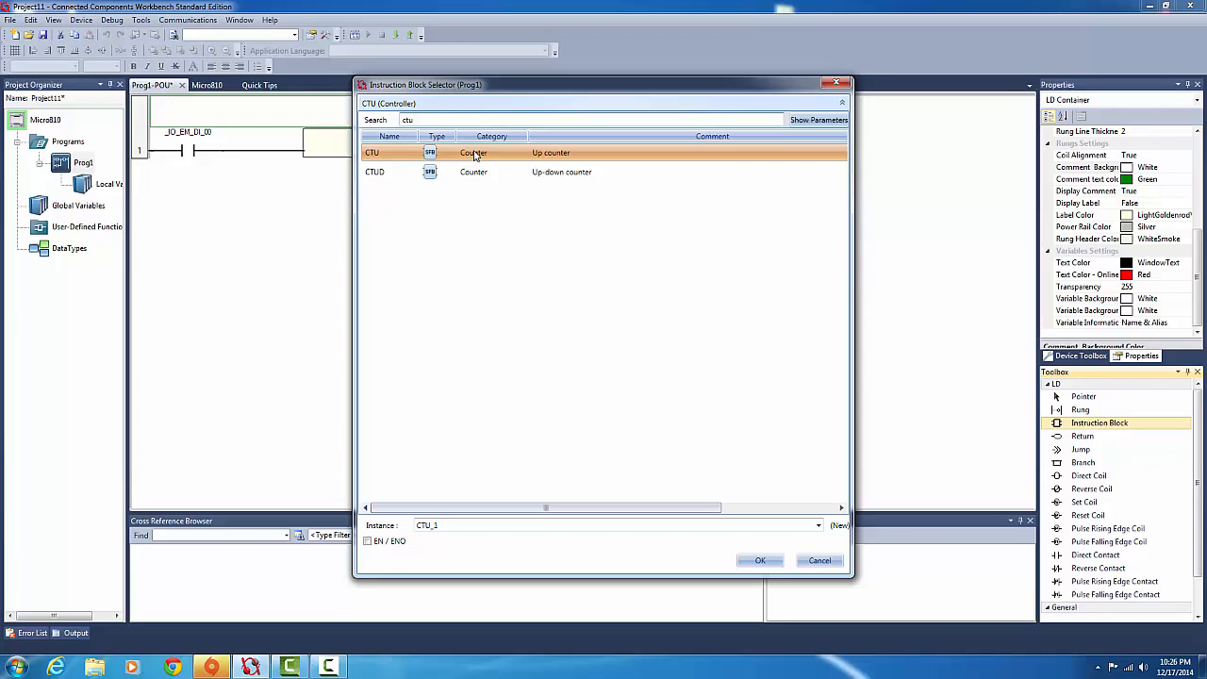
left_click(758, 558)
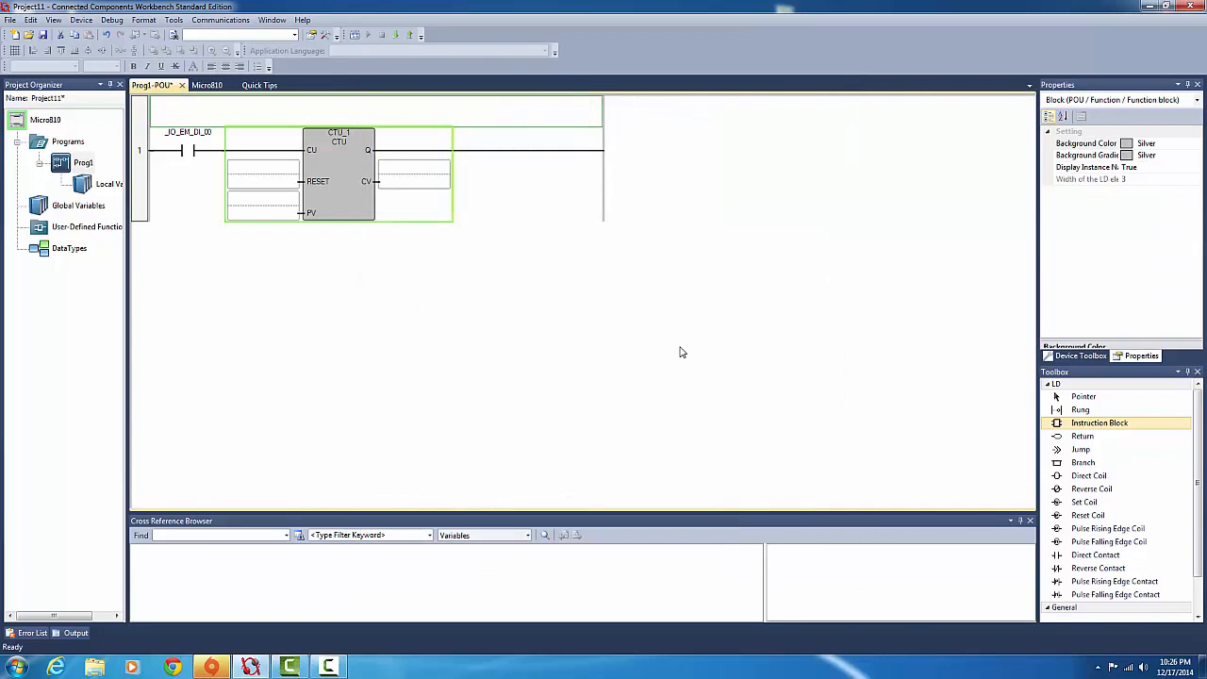
left_click(396, 204)
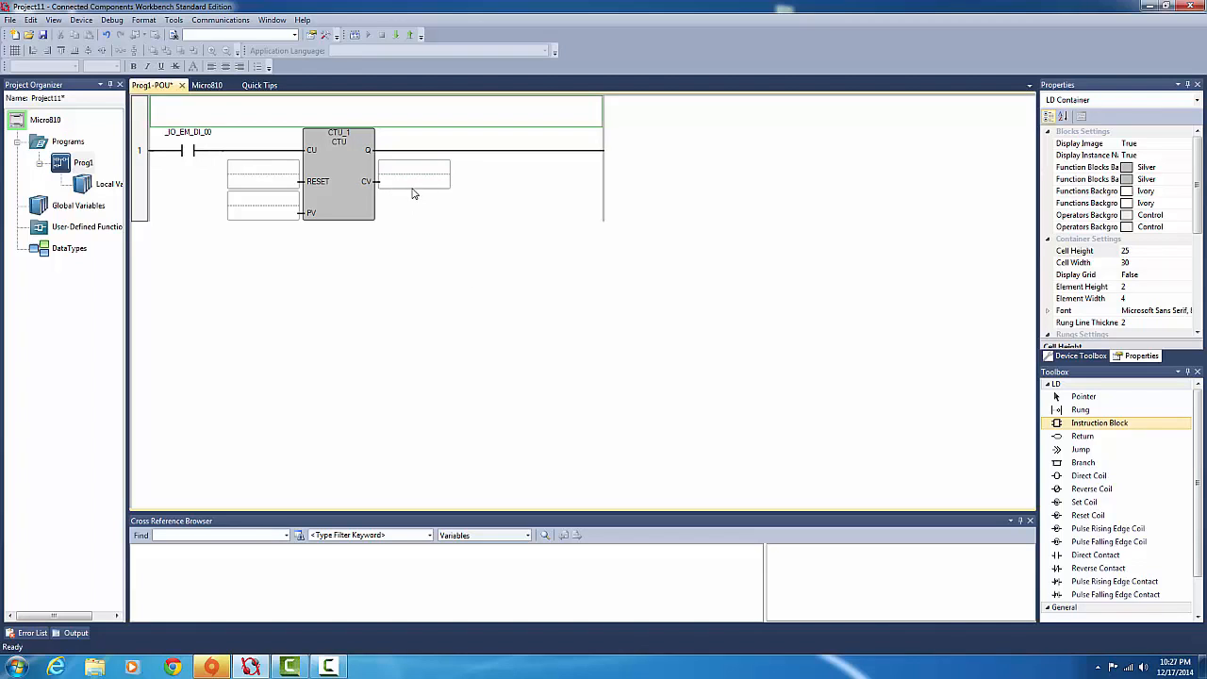
mouse_move(471, 196)
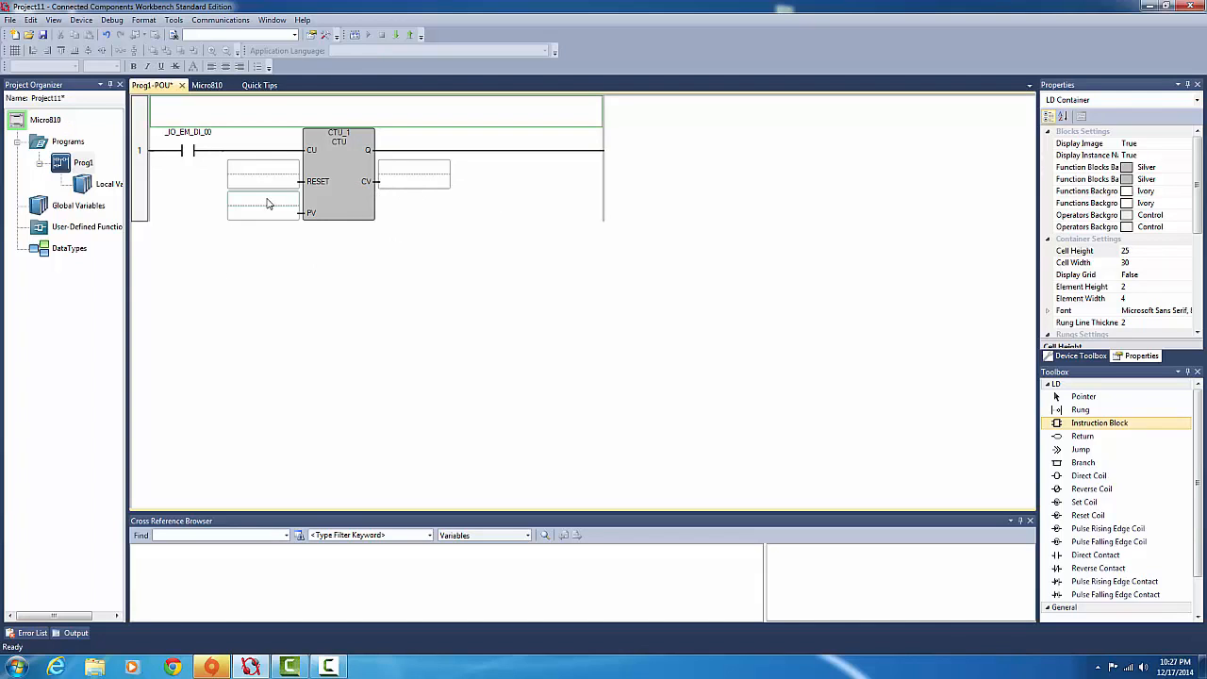
mouse_move(355, 170)
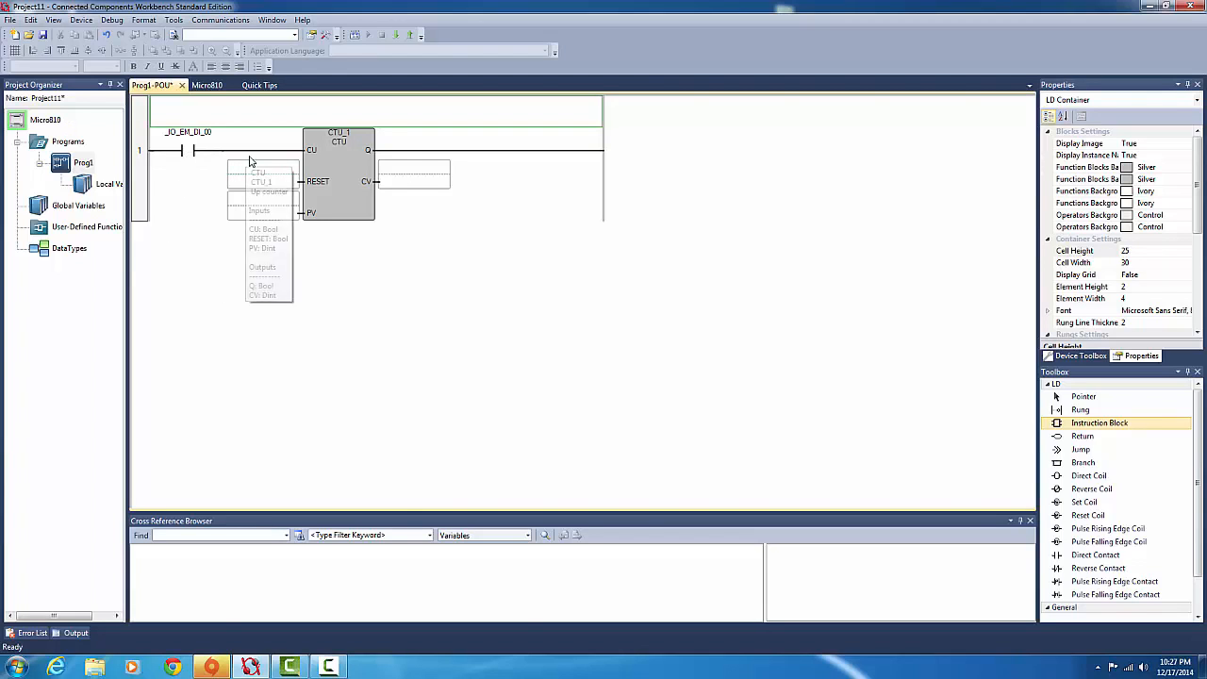
mouse_move(385, 173)
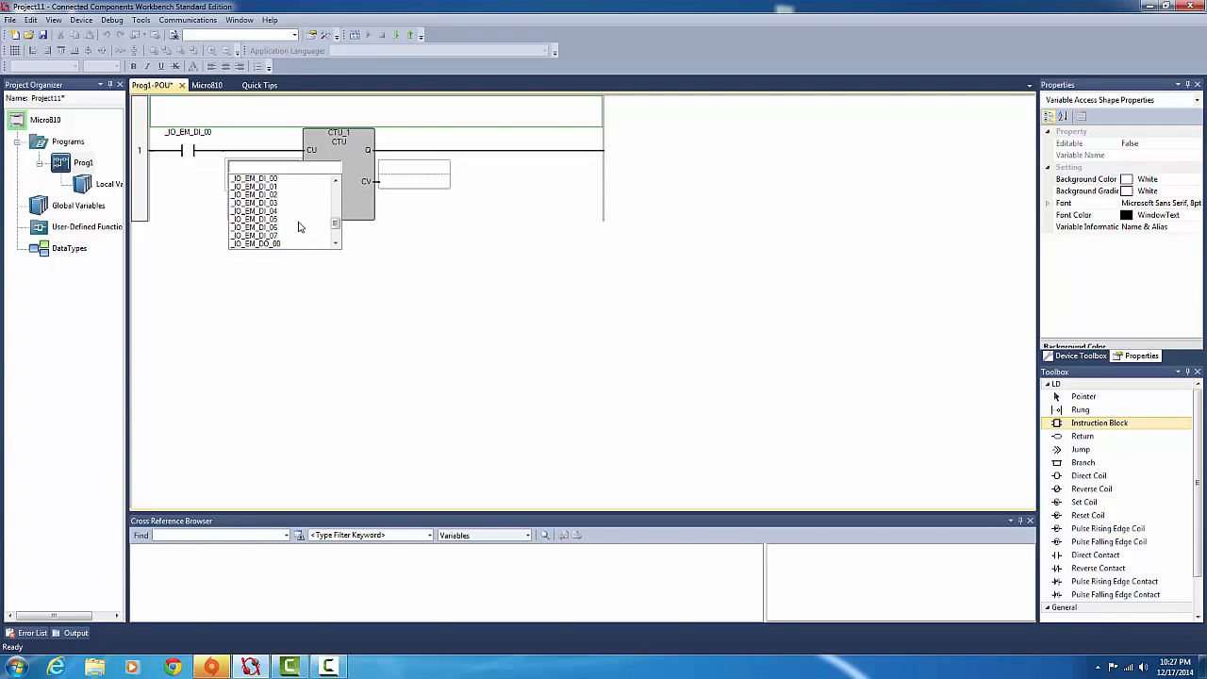
Tie the counter's RESET to embedded input _IO_EM_DI_01 and enter preset PV = 5.
scroll("up", 3)
type("5")
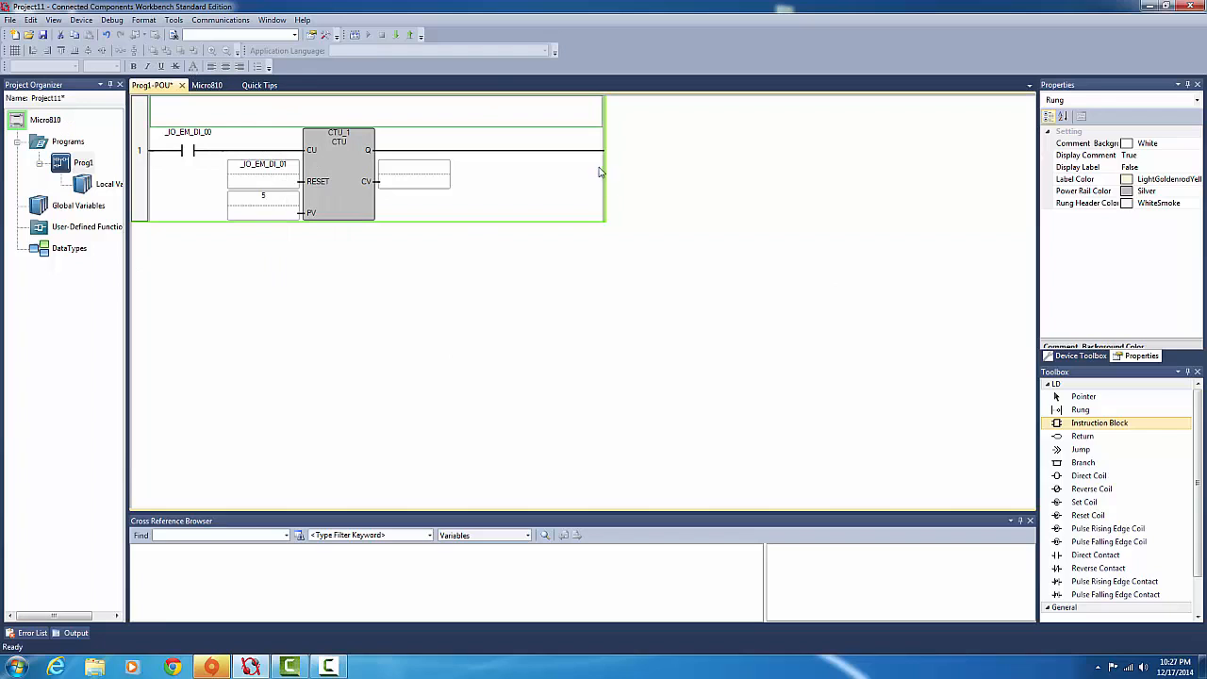
mouse_move(1114, 581)
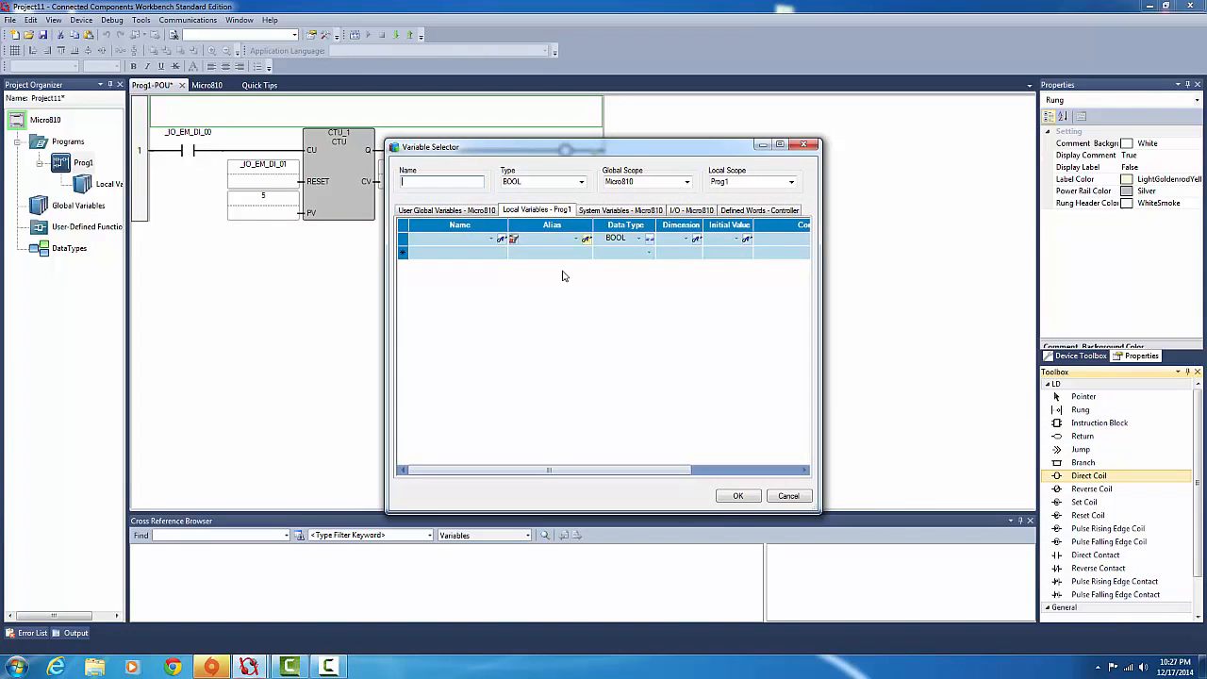
Assign embedded output _IO_EM_DO_00 from the Micro810 I/O list to the direct coil.
left_click(686, 210)
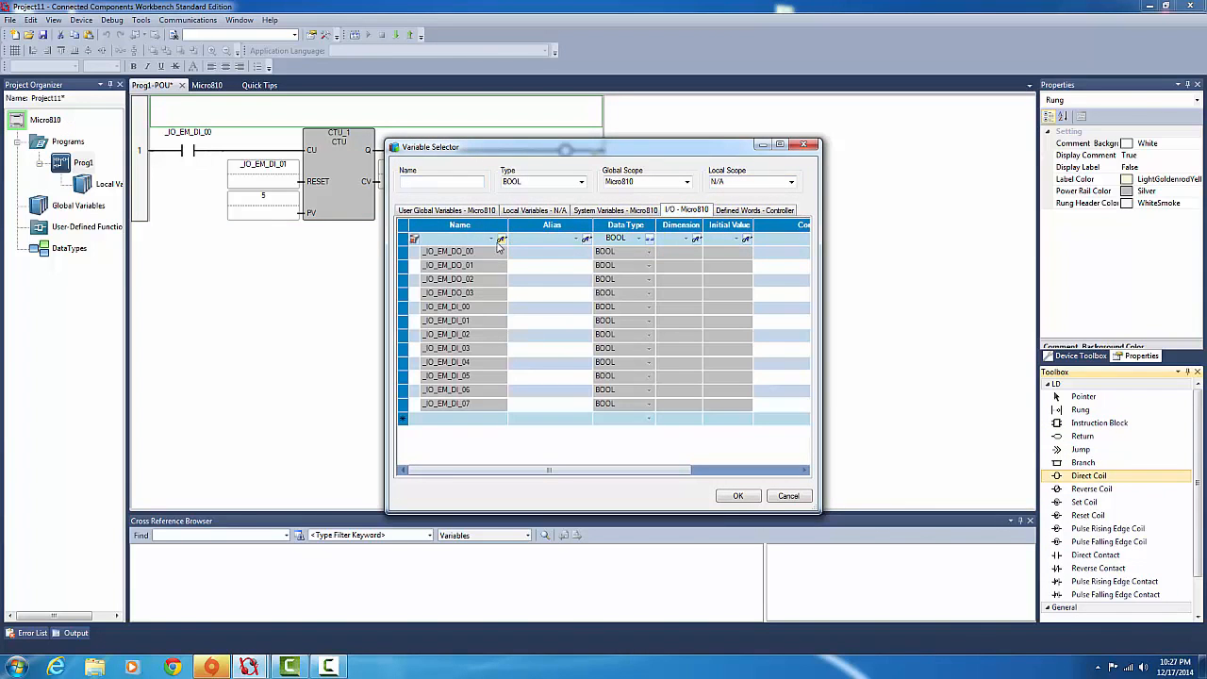
left_click(740, 495)
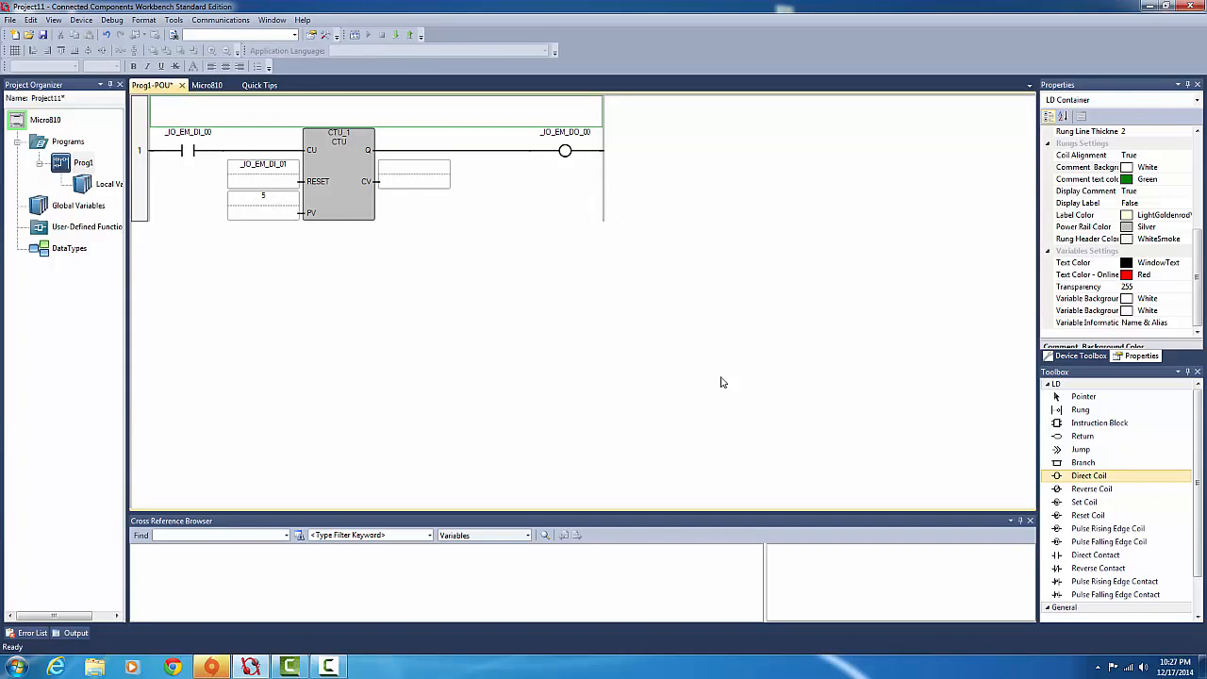
mouse_move(596, 362)
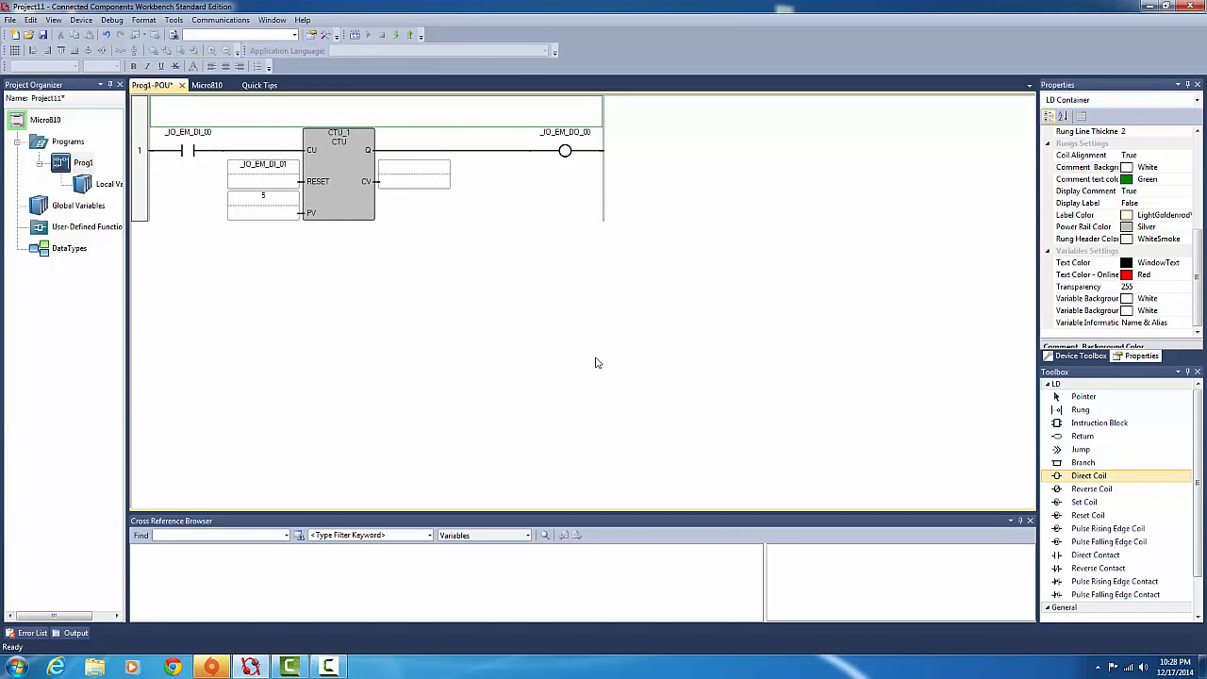
mouse_move(411, 36)
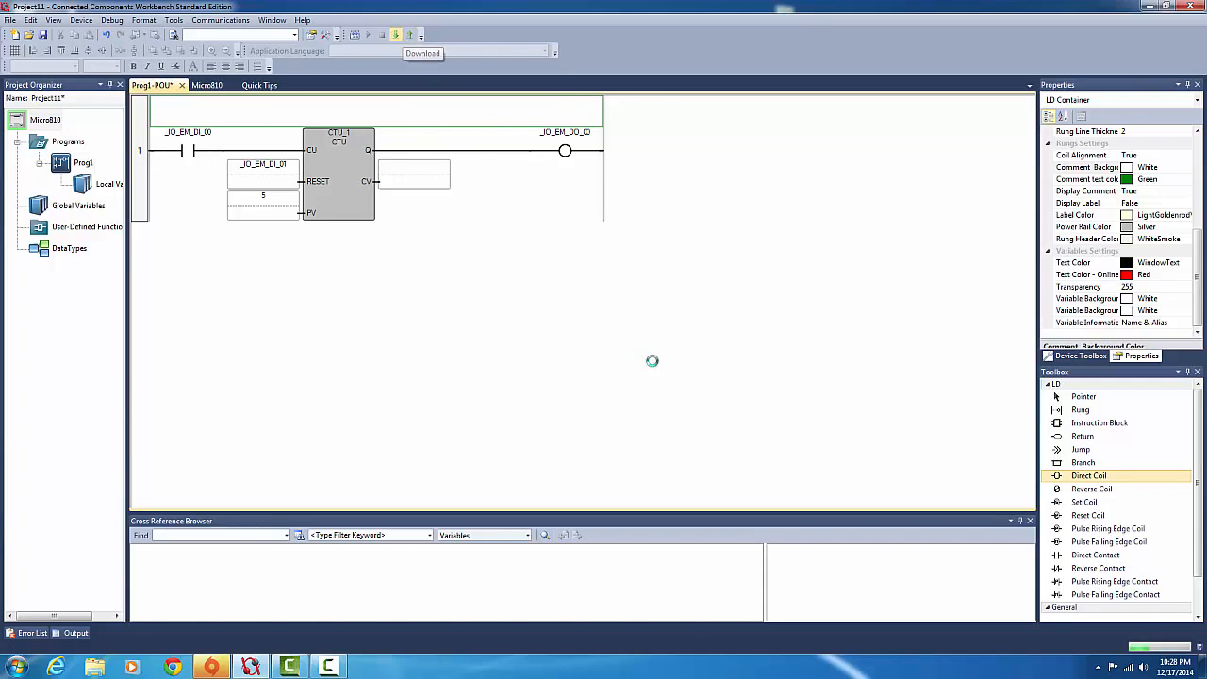
Download the program, allowing Remote Program mode, then return the Micro810 to Remote Run.
left_click(423, 53)
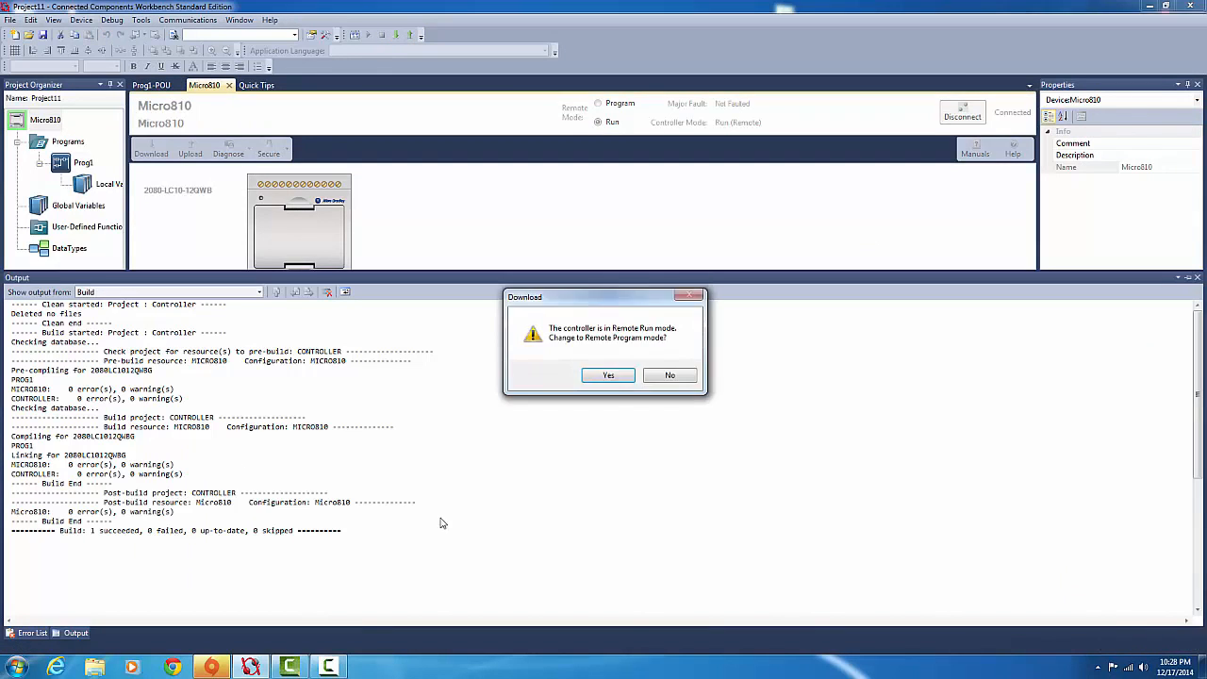
left_click(608, 374)
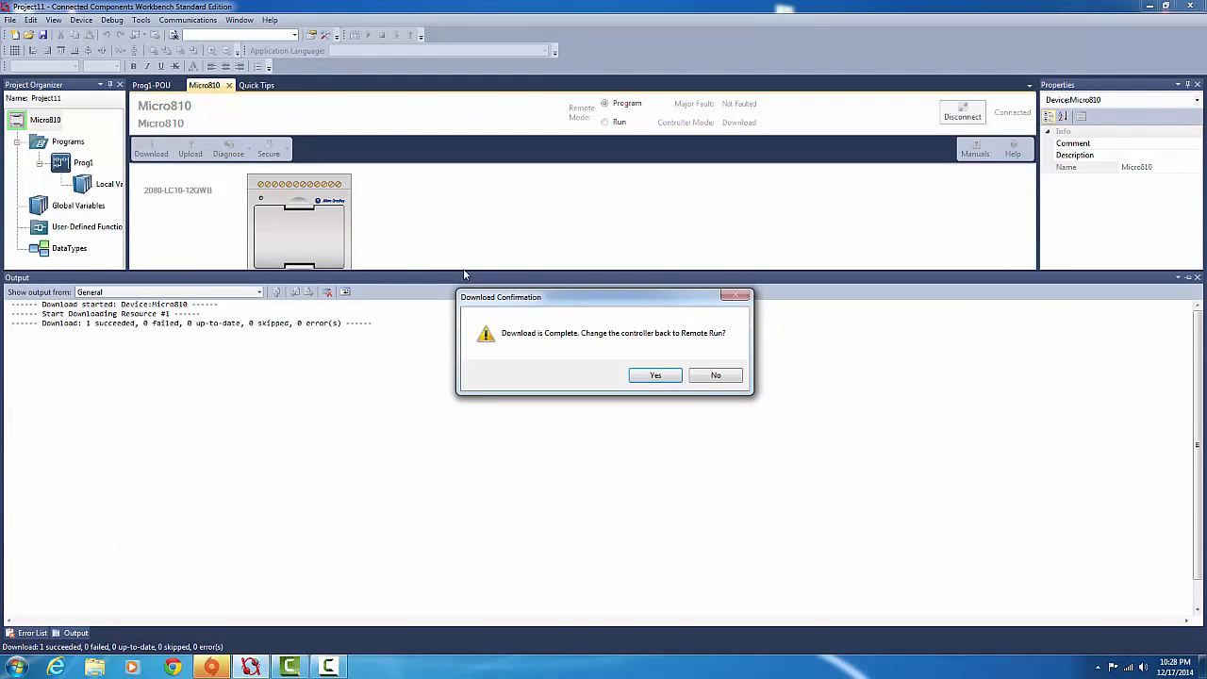
left_click(657, 373)
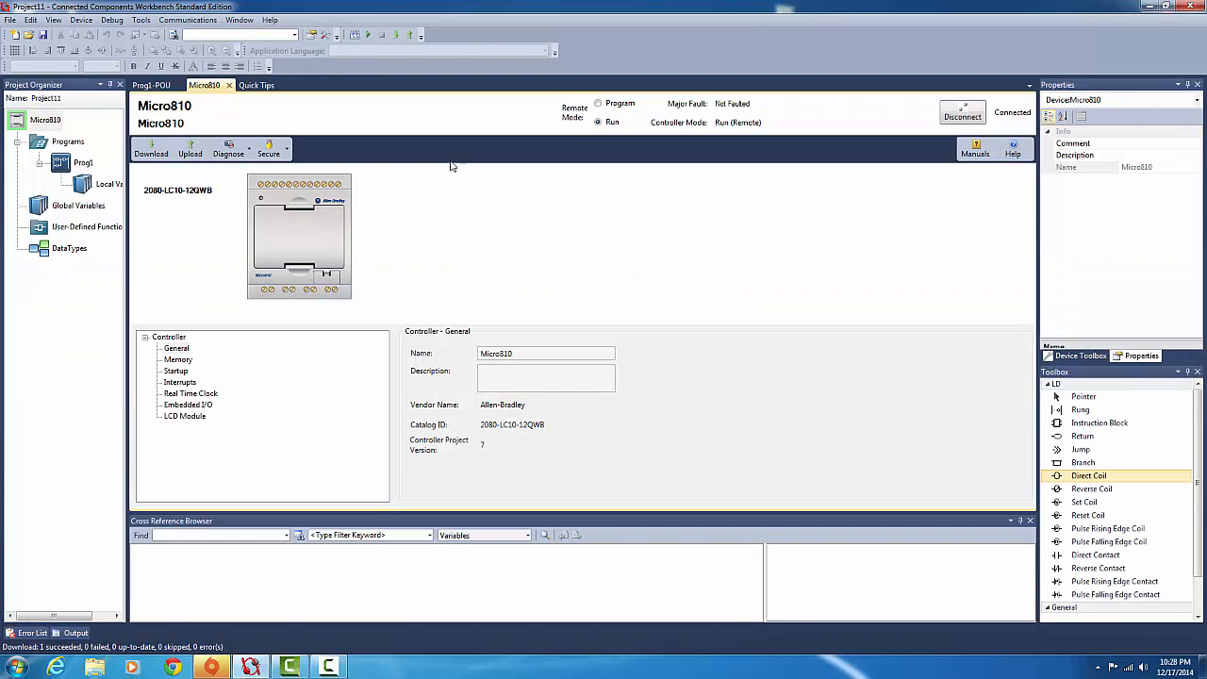
mouse_move(374, 45)
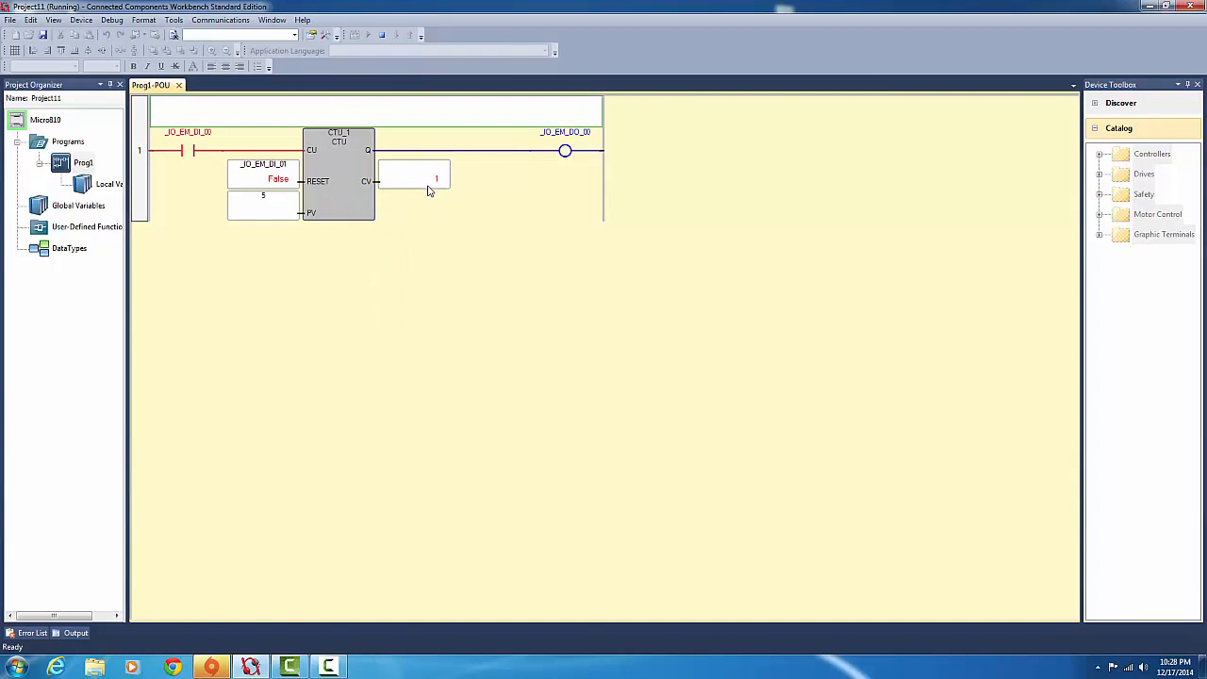
mouse_move(278, 190)
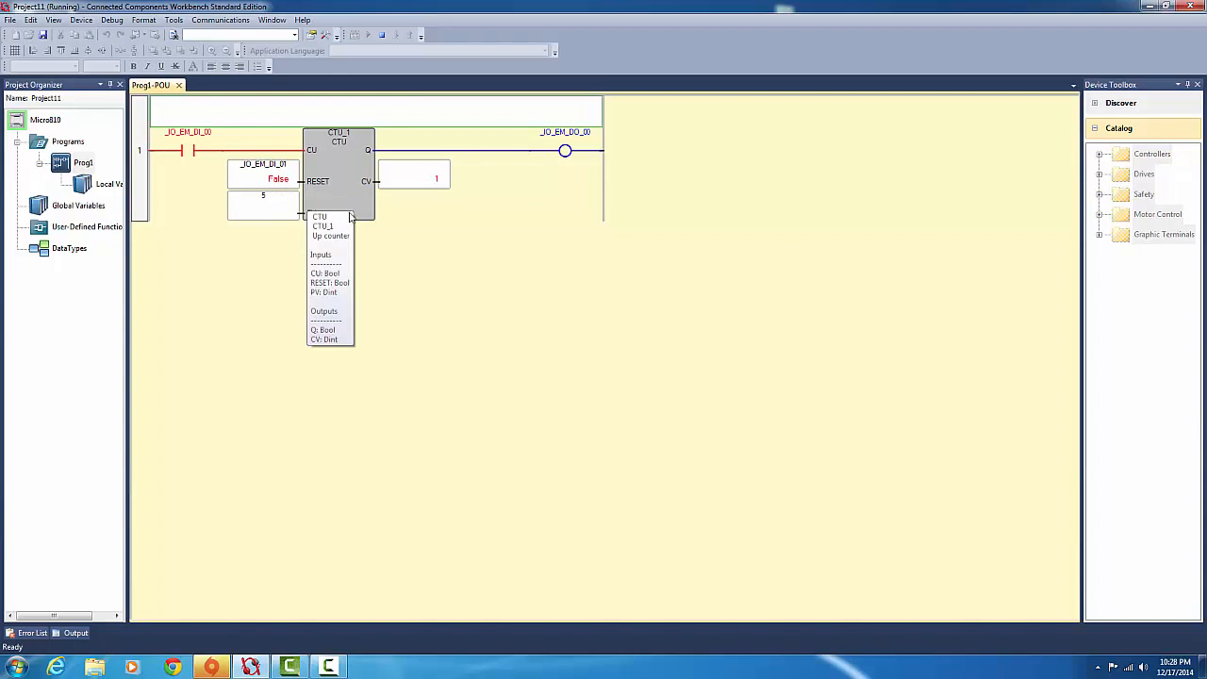
mouse_move(430, 205)
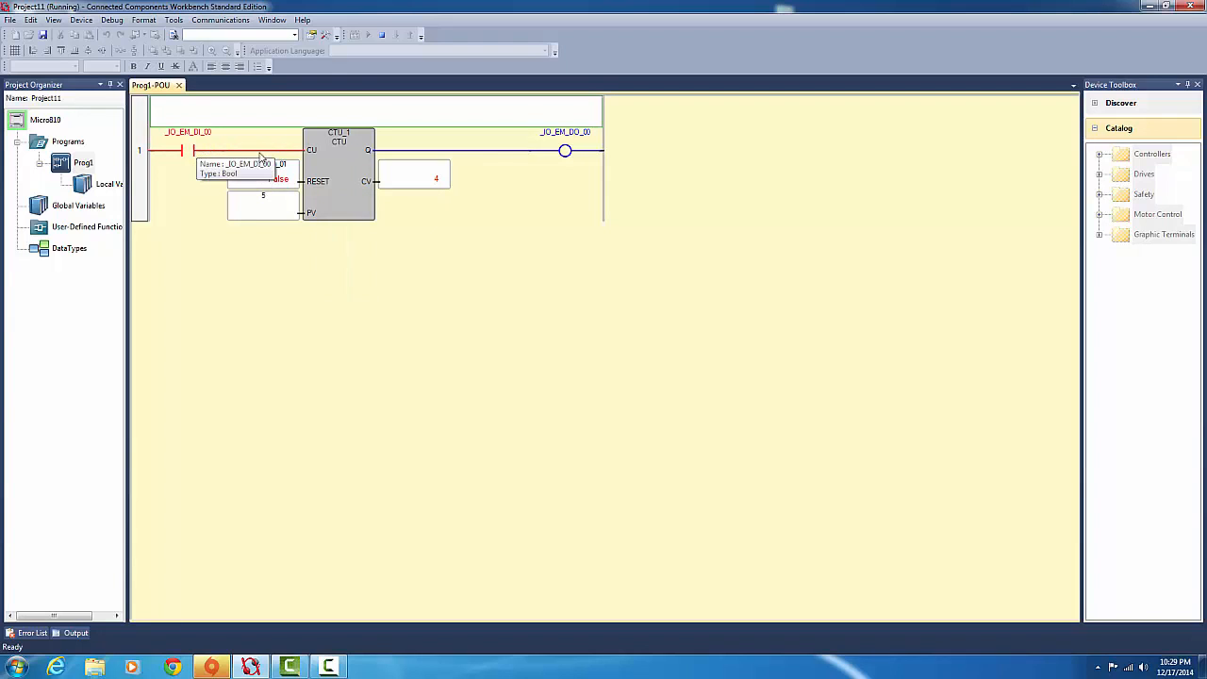
mouse_move(407, 186)
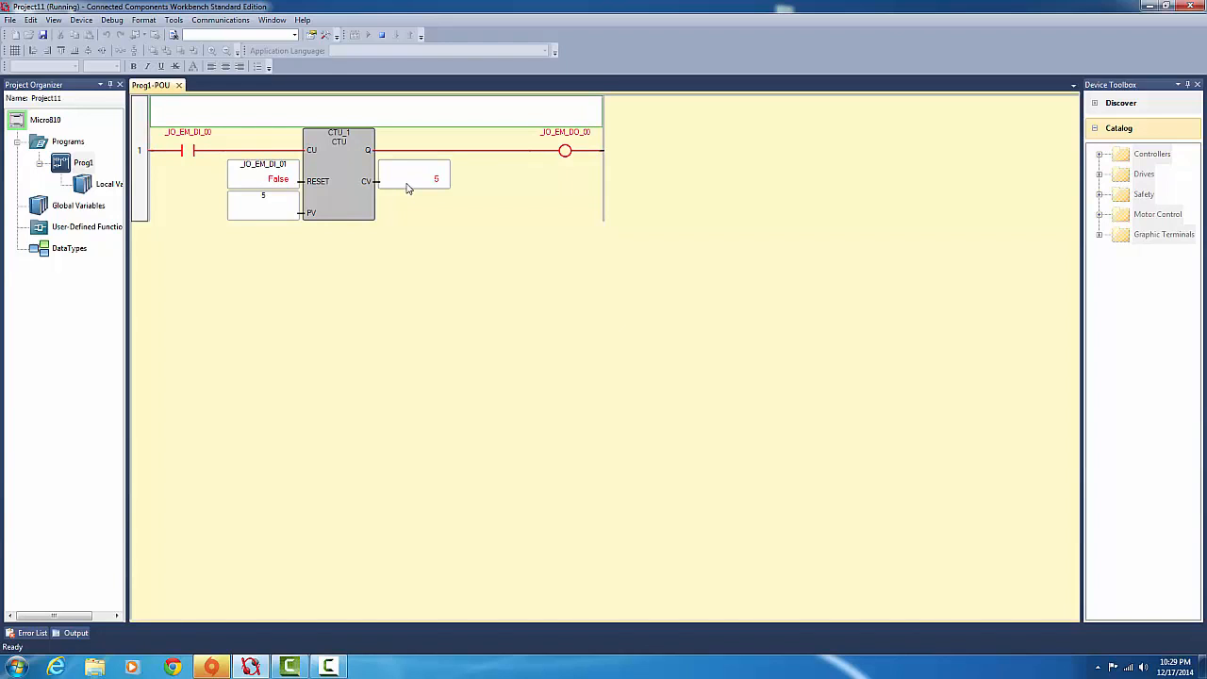
mouse_move(338, 192)
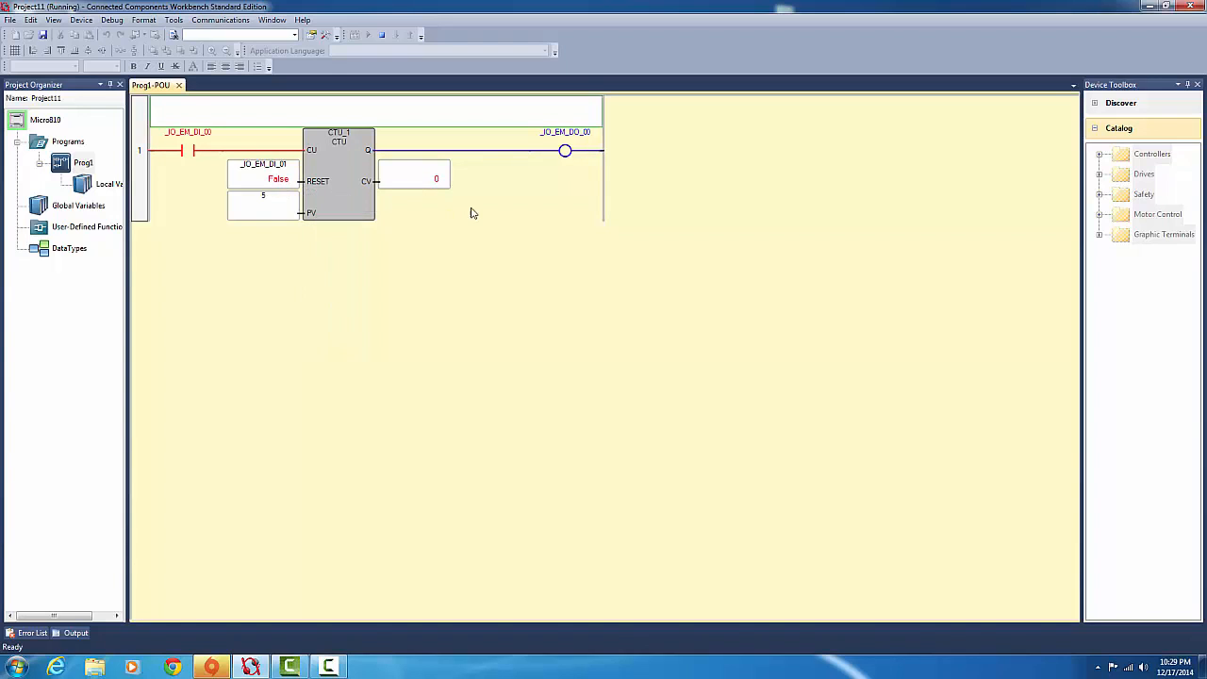
mouse_move(498, 208)
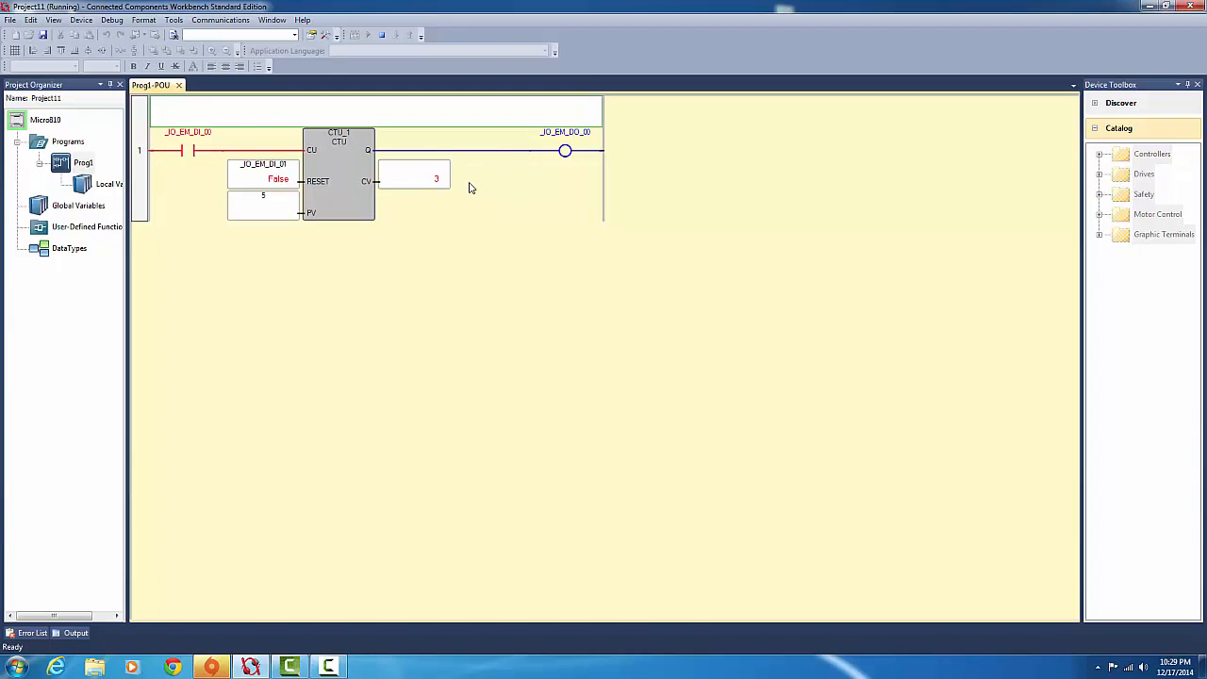
mouse_move(279, 230)
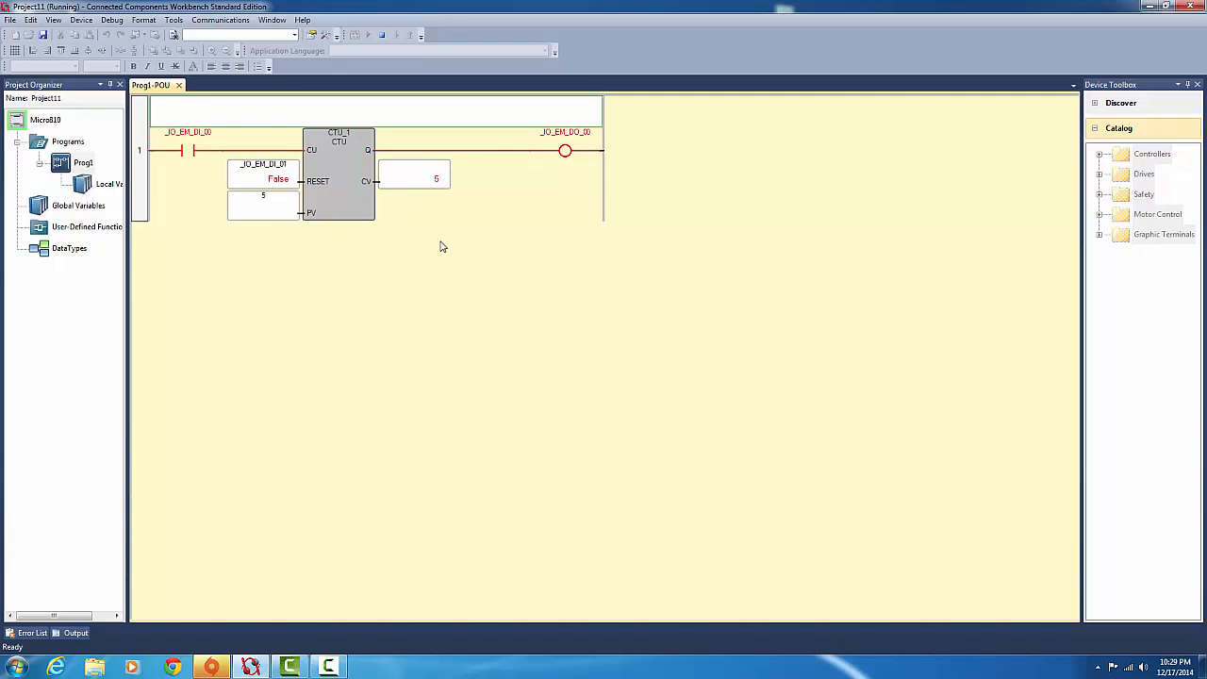
mouse_move(245, 188)
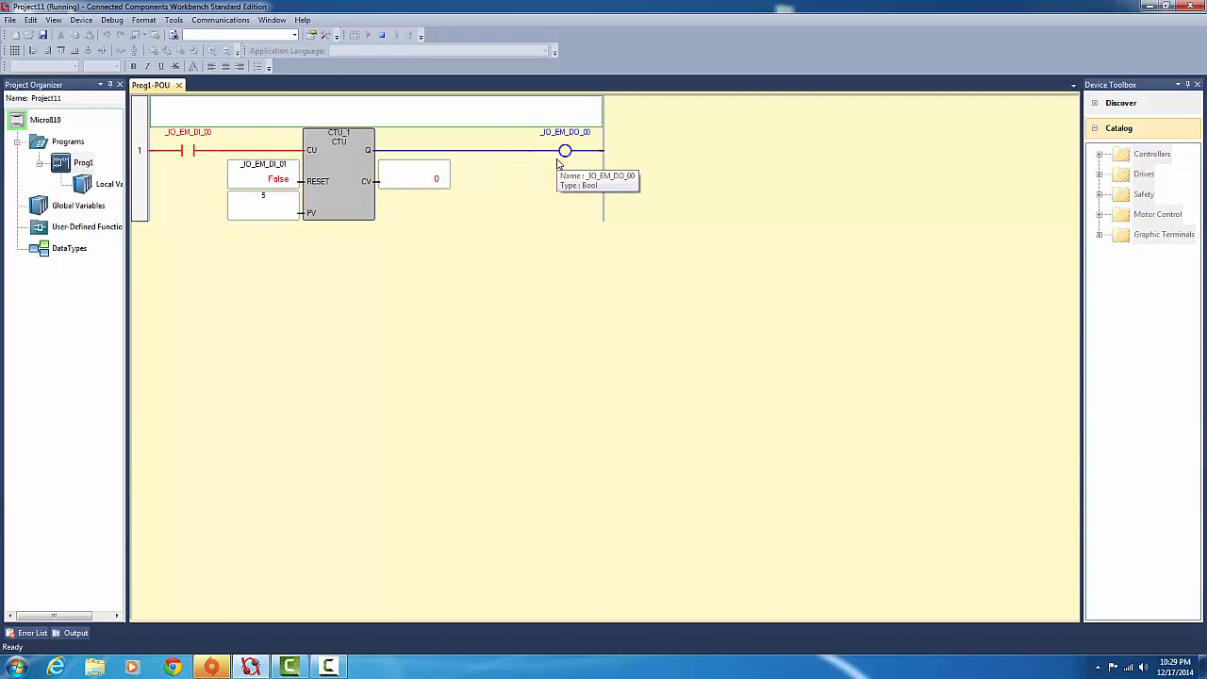
mouse_move(964, 315)
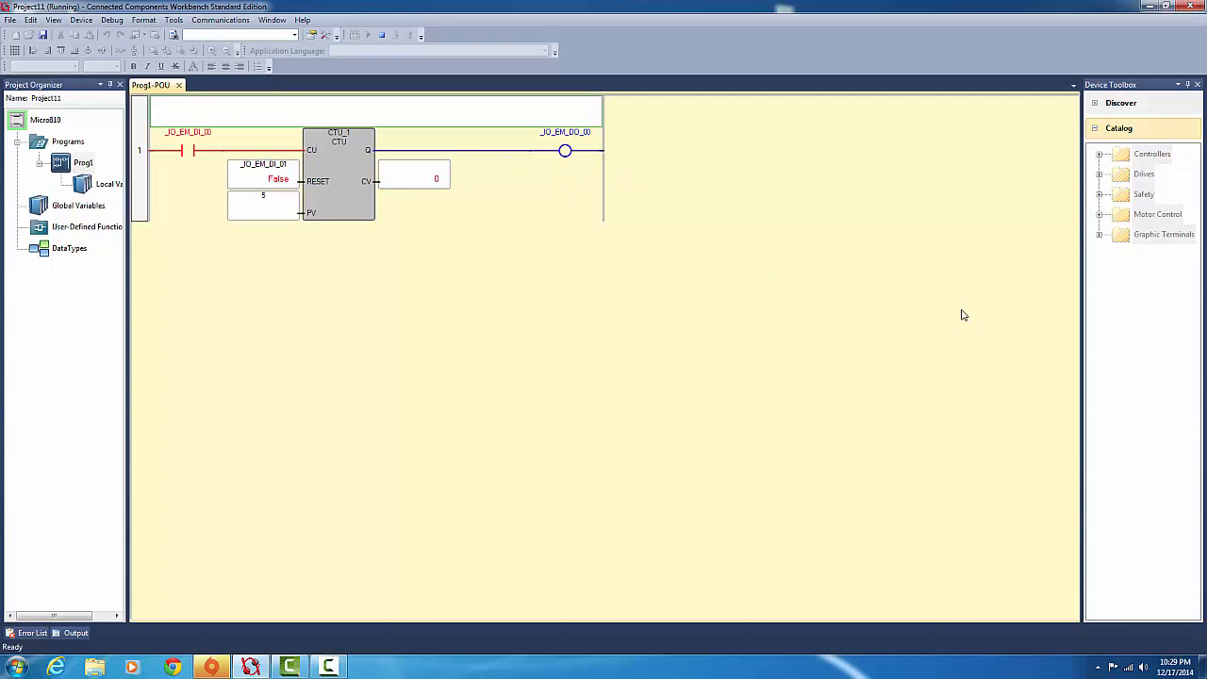
mouse_move(559, 302)
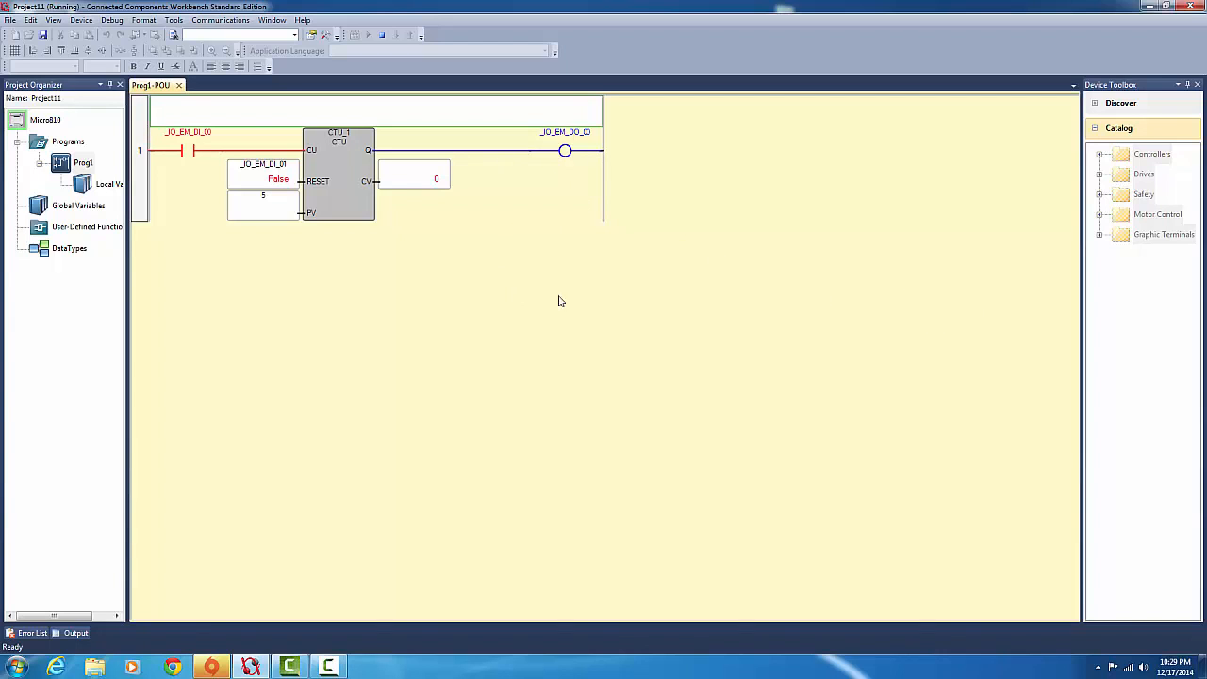